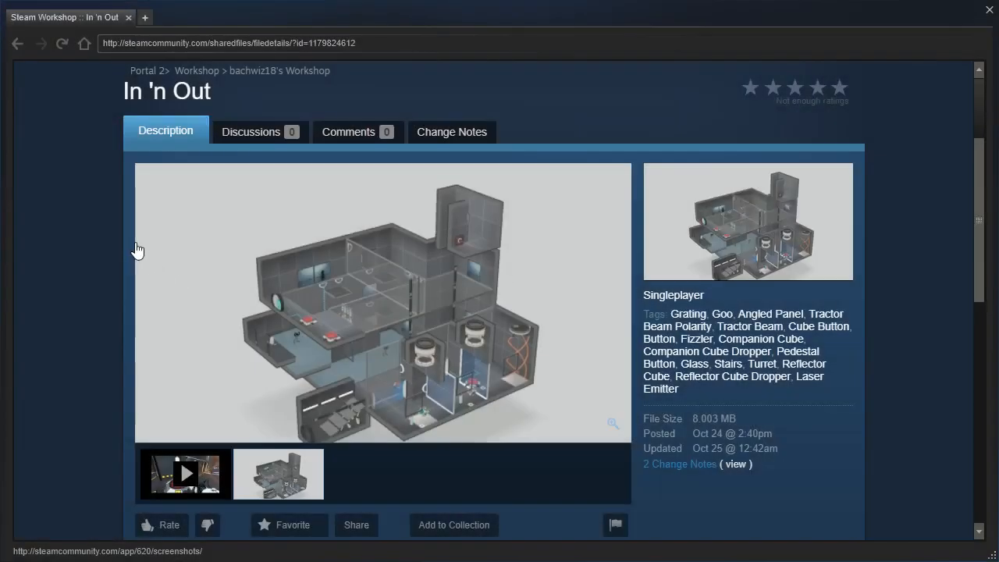
- Start In 'n Out, reach the grated glass wall and fire the portal gun
{"action": "scroll", "scroll_direction": "down", "scroll_amount": 3}
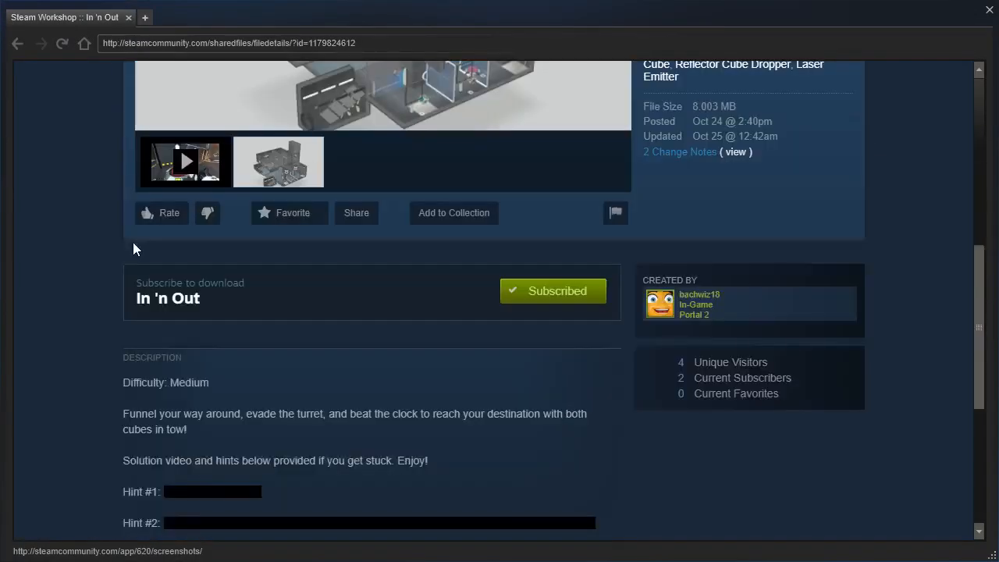
{"action": "scroll", "scroll_direction": "down", "scroll_amount": 3}
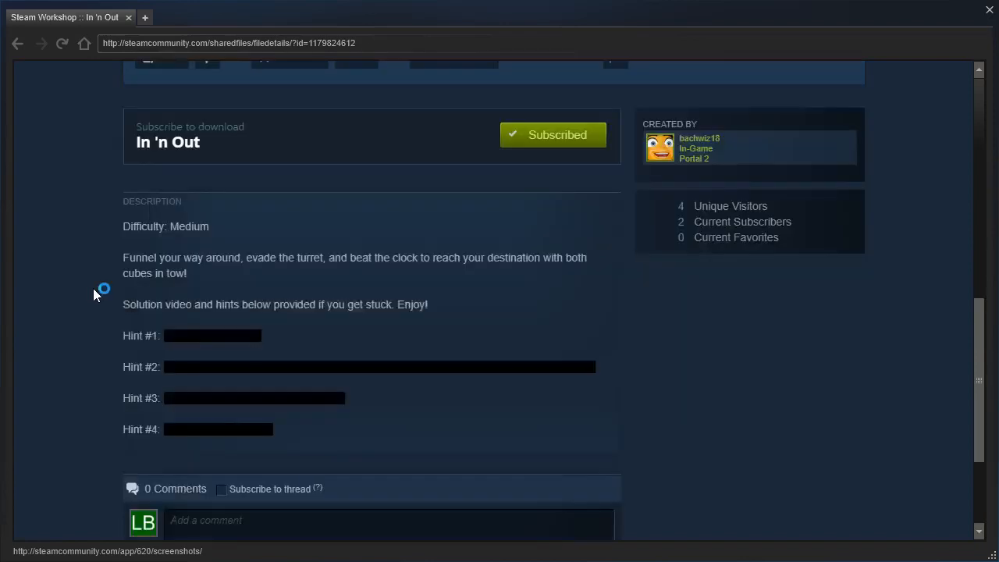
{"action": "mouse_move", "coordinate": [104, 258]}
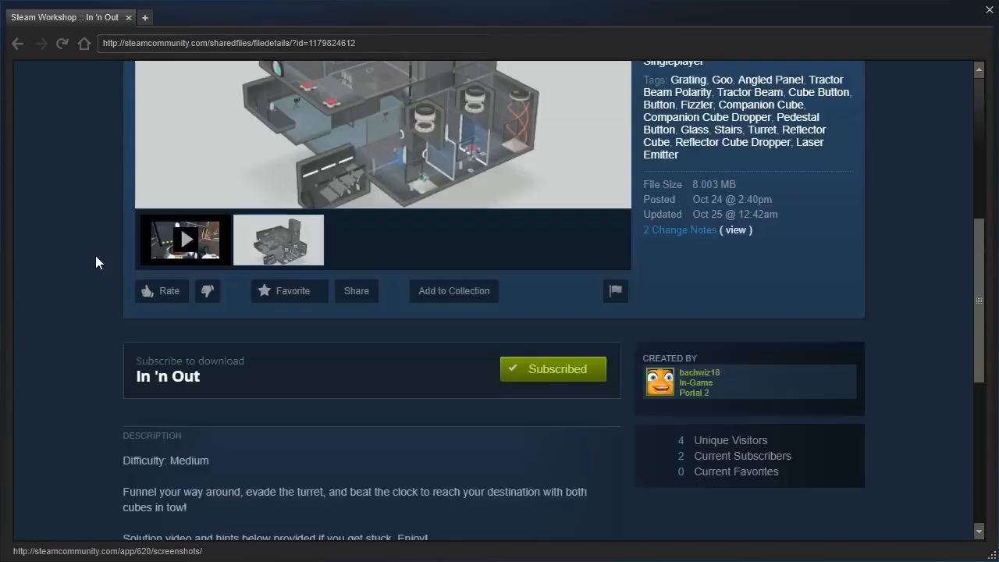
{"action": "scroll", "scroll_direction": "down", "scroll_amount": 3}
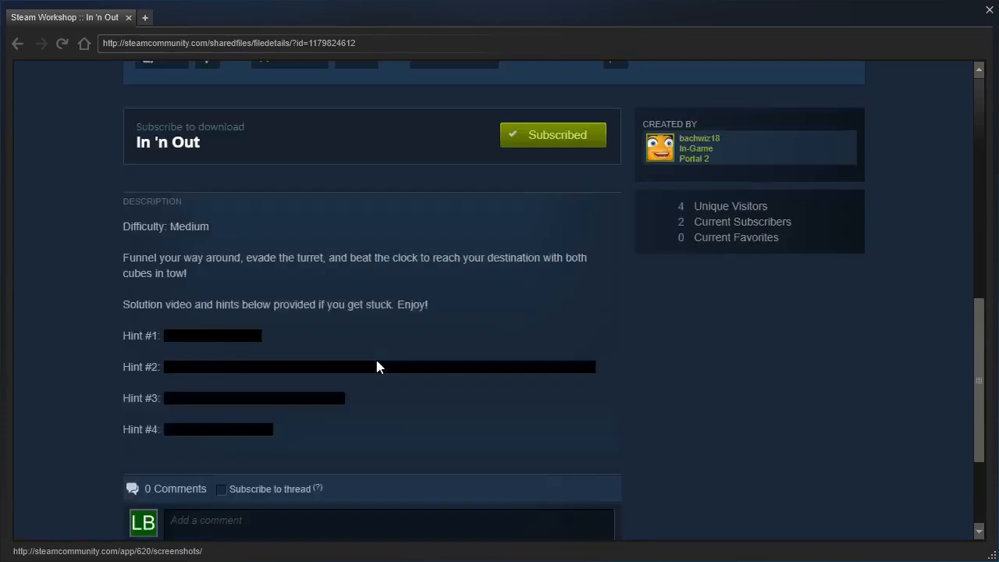
{"action": "scroll", "scroll_direction": "up", "scroll_amount": 3}
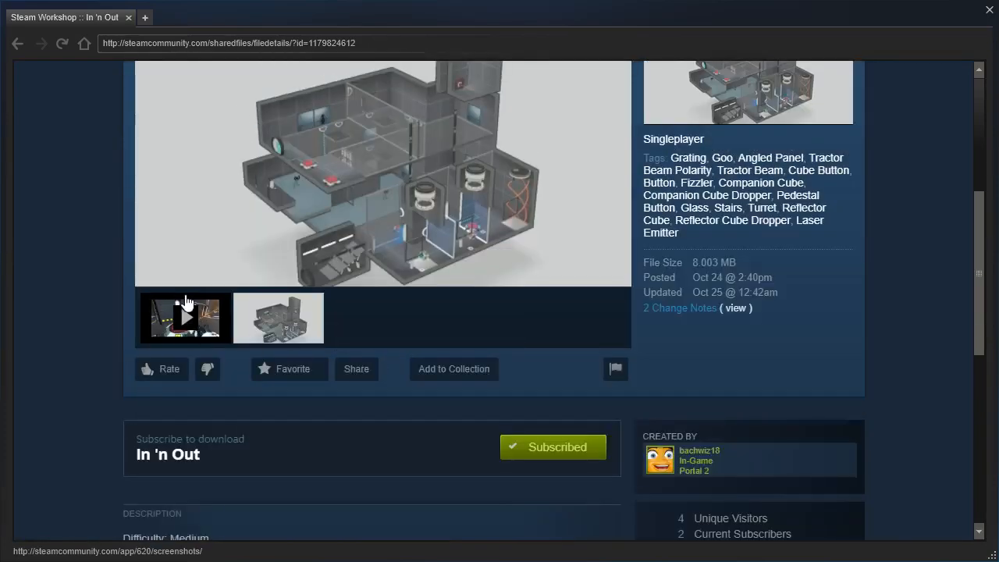
{"action": "scroll", "scroll_direction": "down", "scroll_amount": 3}
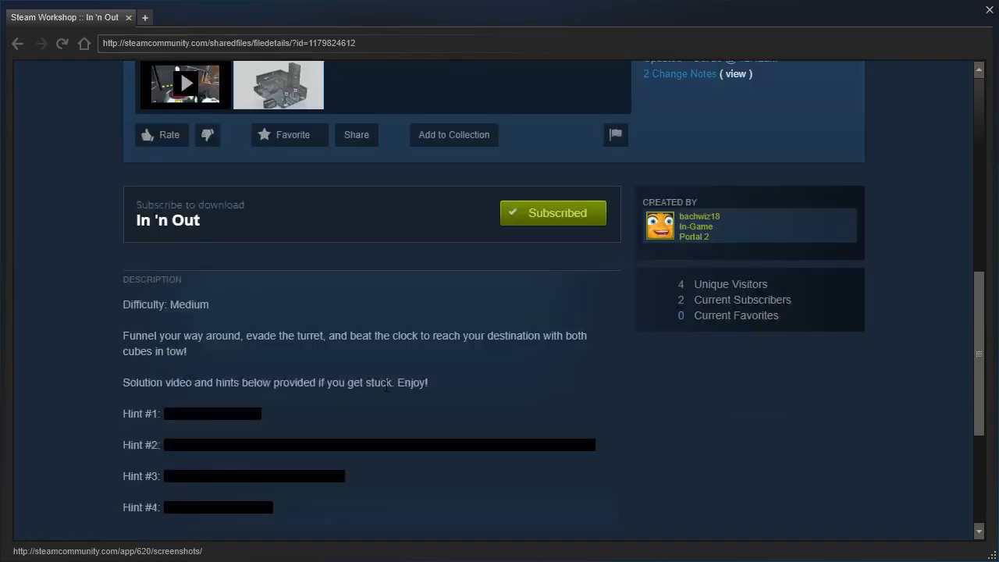
{"action": "scroll", "scroll_direction": "up", "scroll_amount": 3}
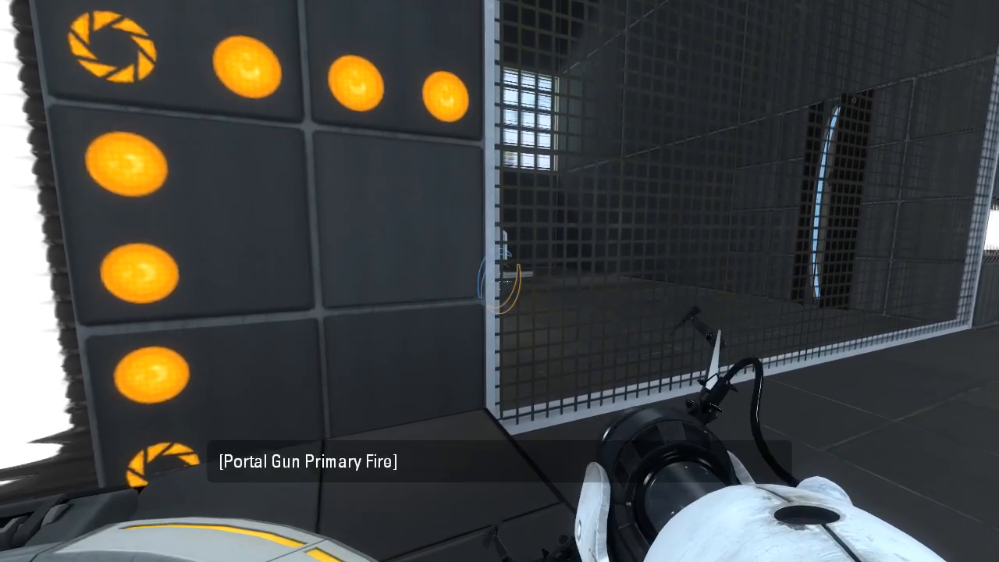
{"action": "right_click", "coordinate": [500, 281]}
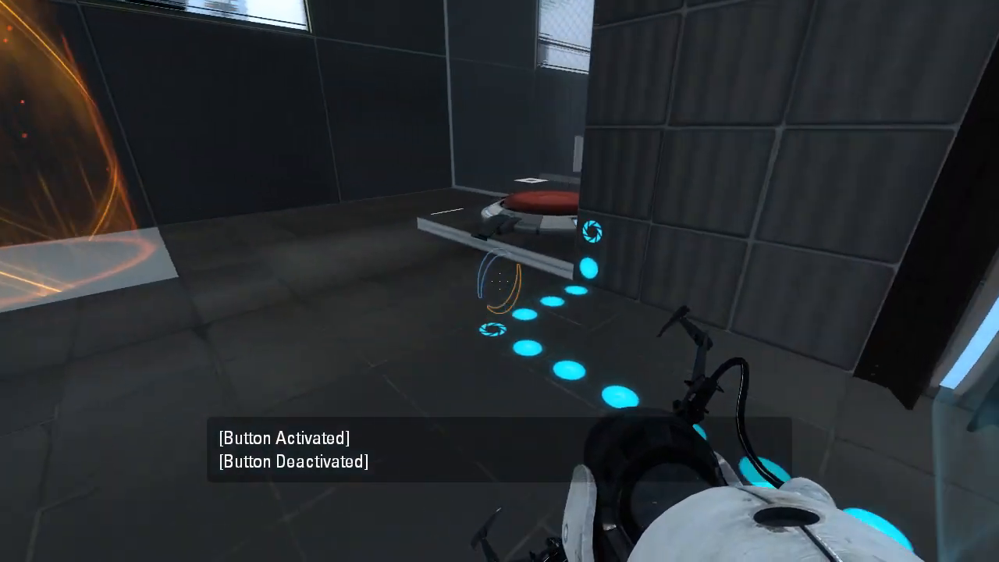
{"action": "mouse_move", "coordinate": [500, 281]}
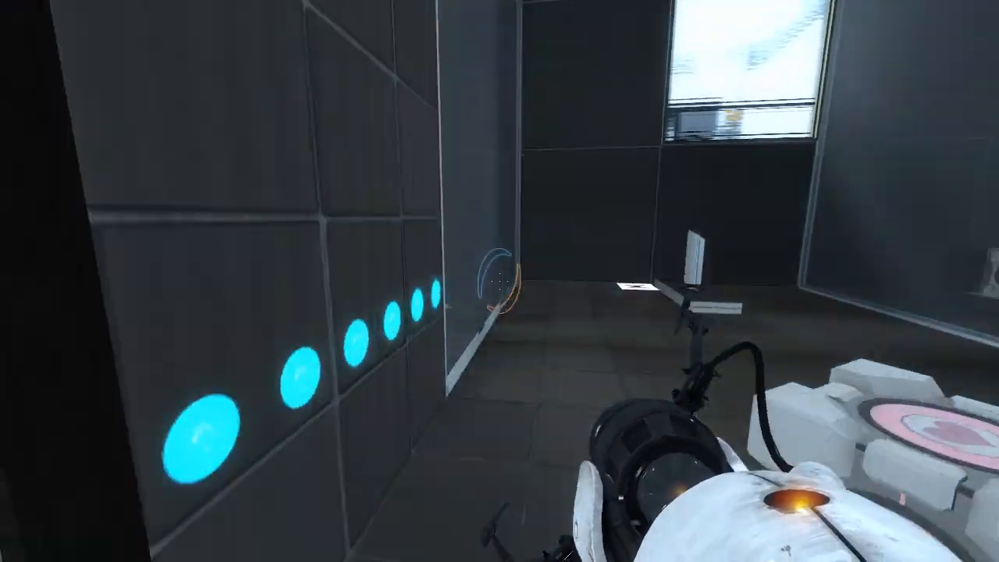
{"action": "mouse_move", "coordinate": [499, 281]}
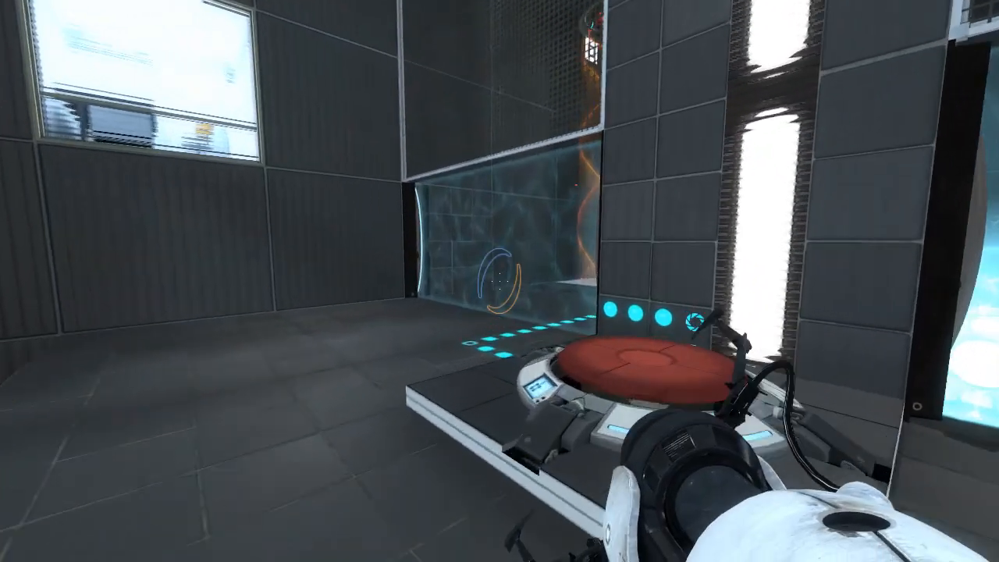
- Shoot a portal onto the white panel at the foot of the orange funnel
{"action": "left_click", "coordinate": [500, 281]}
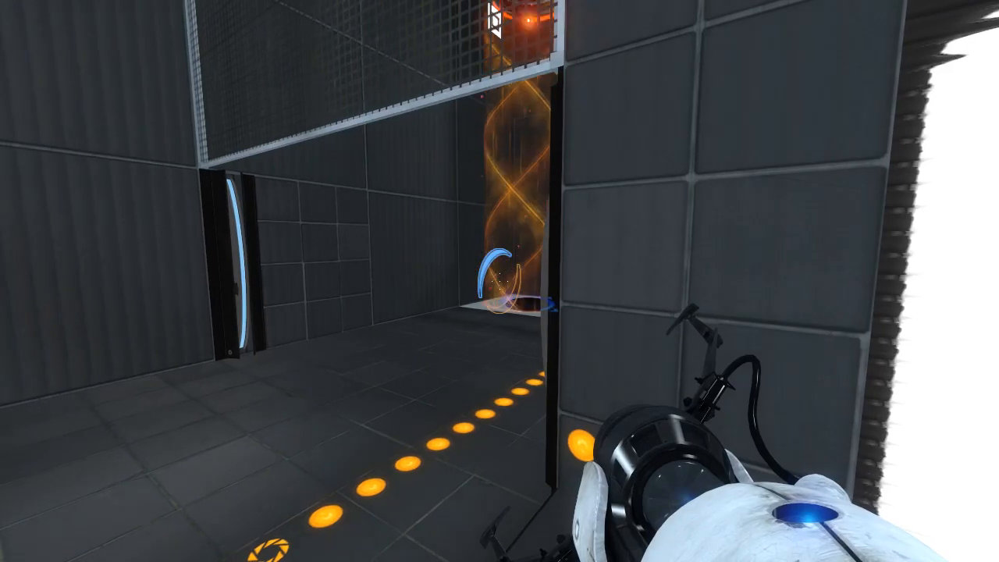
{"action": "mouse_move", "coordinate": [500, 281]}
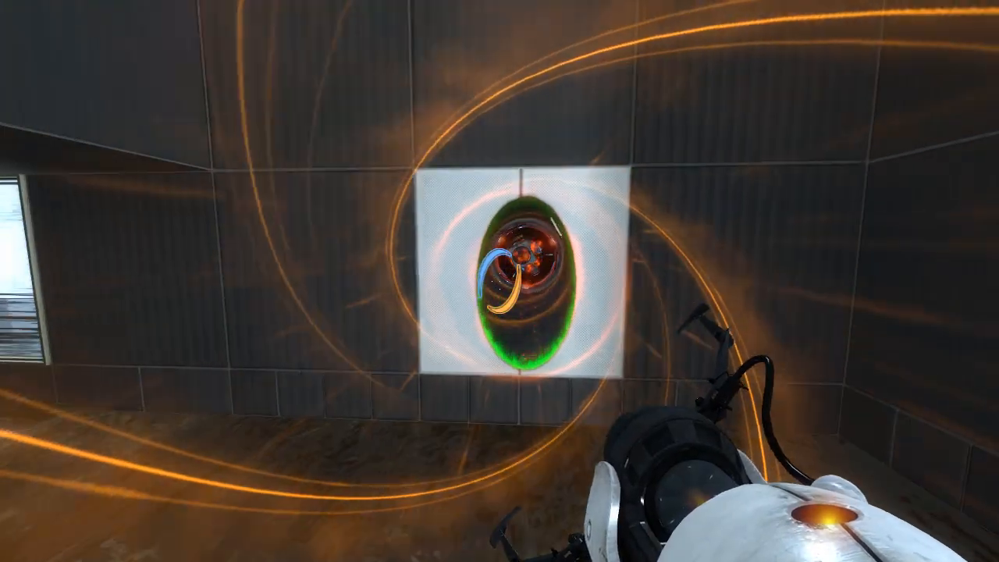
{"action": "mouse_move", "coordinate": [499, 281]}
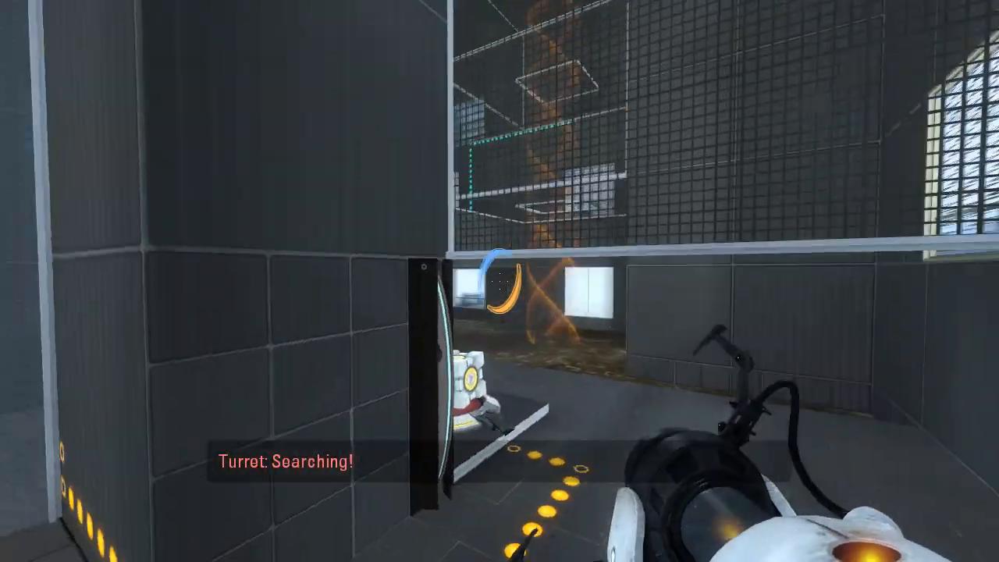
{"action": "mouse_move", "coordinate": [499, 281]}
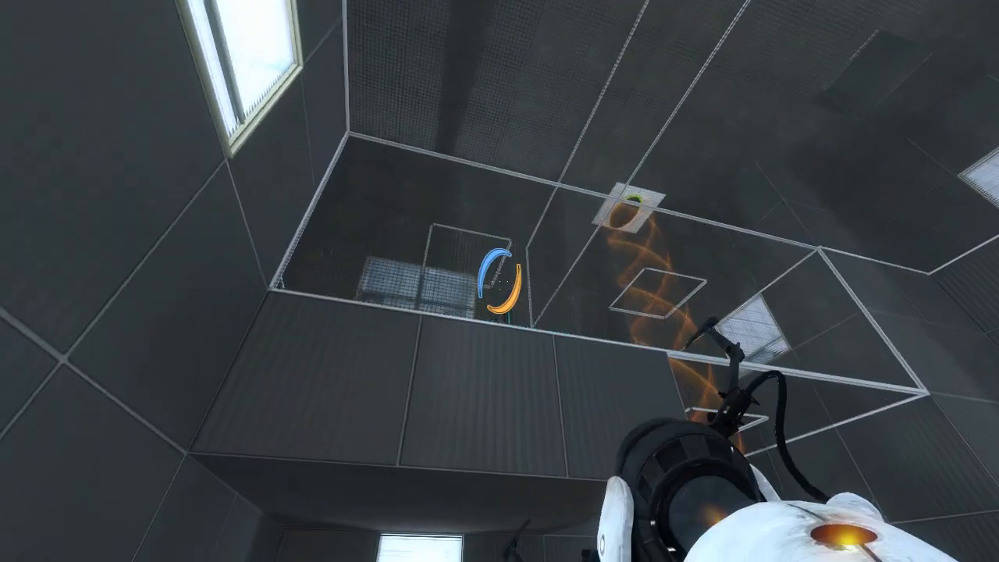
{"action": "mouse_move", "coordinate": [499, 281]}
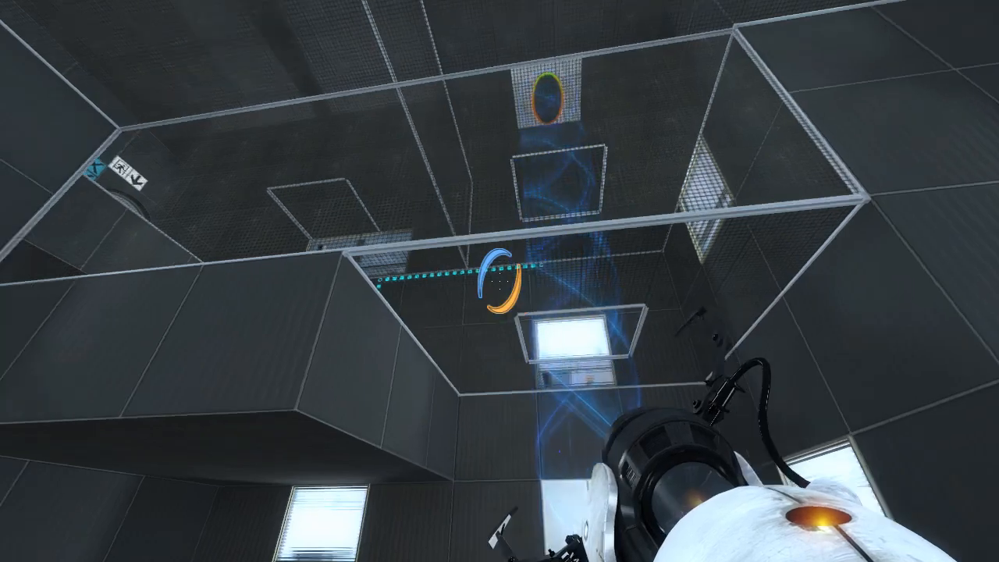
{"action": "mouse_move", "coordinate": [500, 281]}
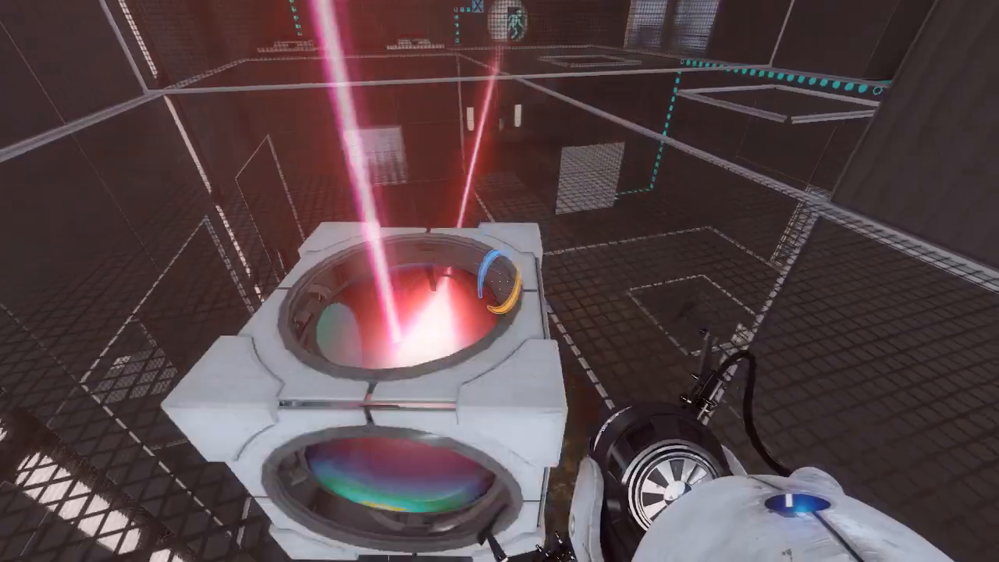
{"action": "mouse_move", "coordinate": [499, 281]}
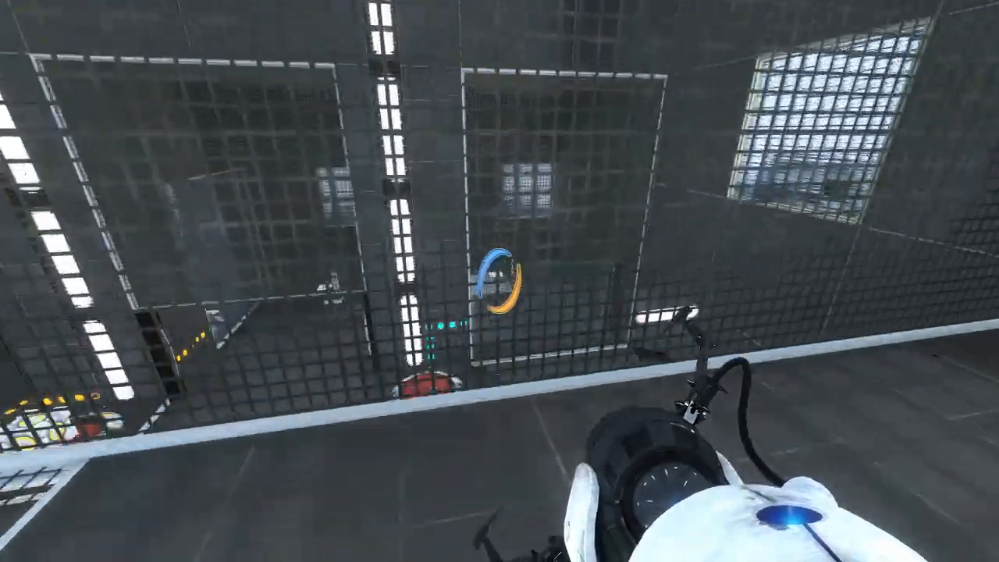
- Fire the portal gun through the mesh grate toward the far wall
{"action": "left_click", "coordinate": [499, 281]}
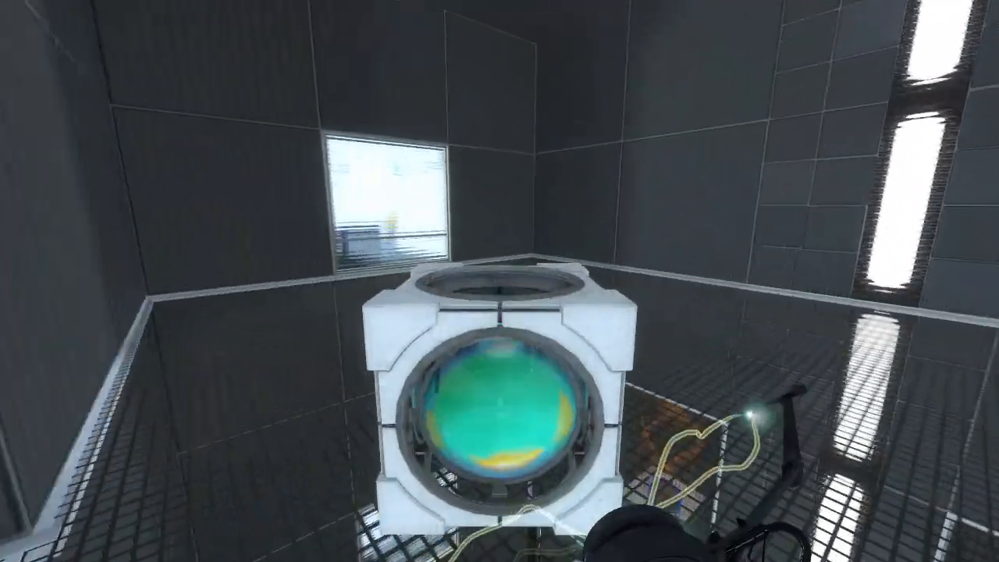
{"action": "mouse_move", "coordinate": [499, 281]}
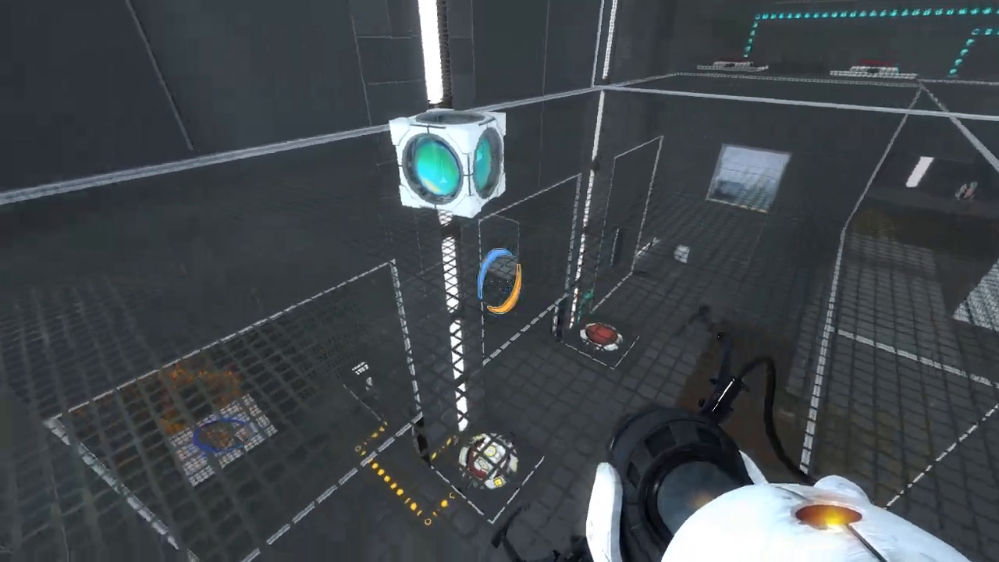
{"action": "mouse_move", "coordinate": [500, 281]}
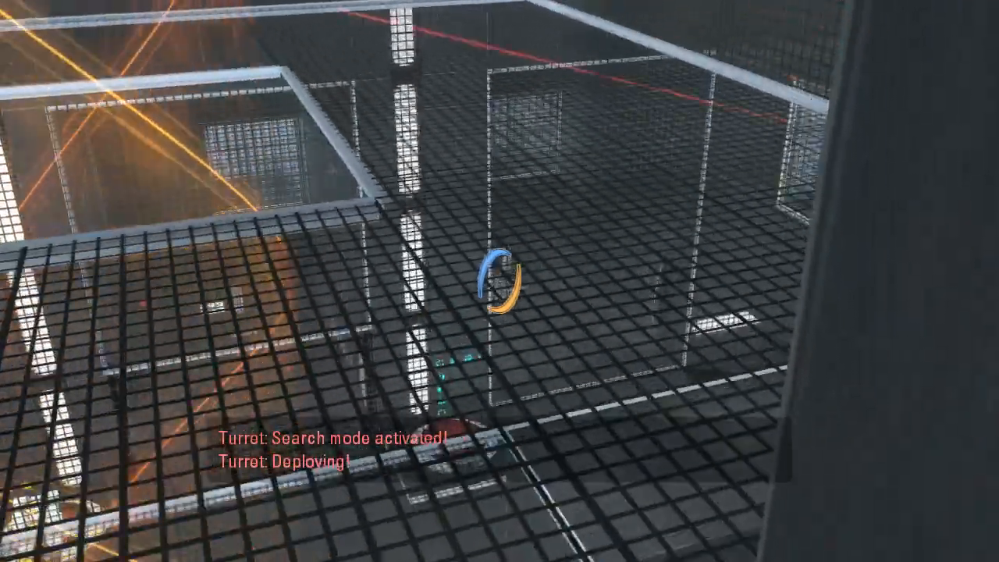
- Fire a new portal onto the angled orange-lit surface, closing the old one
{"action": "left_click", "coordinate": [497, 281]}
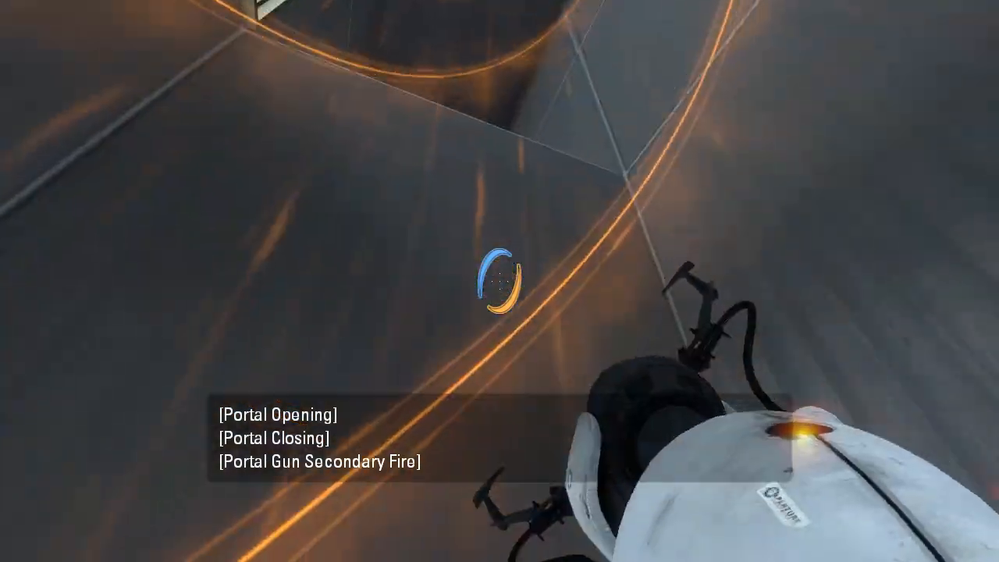
{"action": "left_click", "coordinate": [499, 281]}
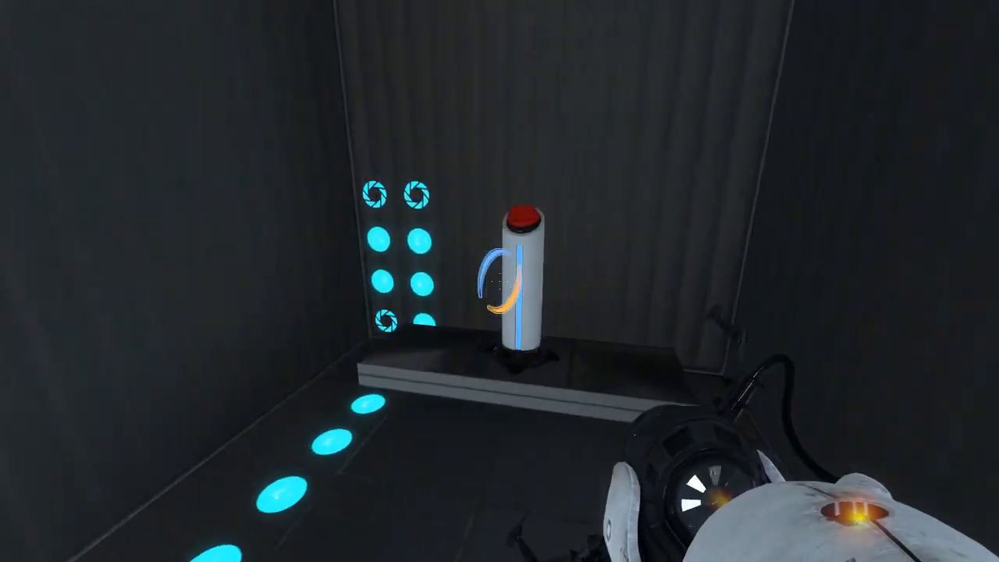
{"action": "left_click", "coordinate": [523, 218]}
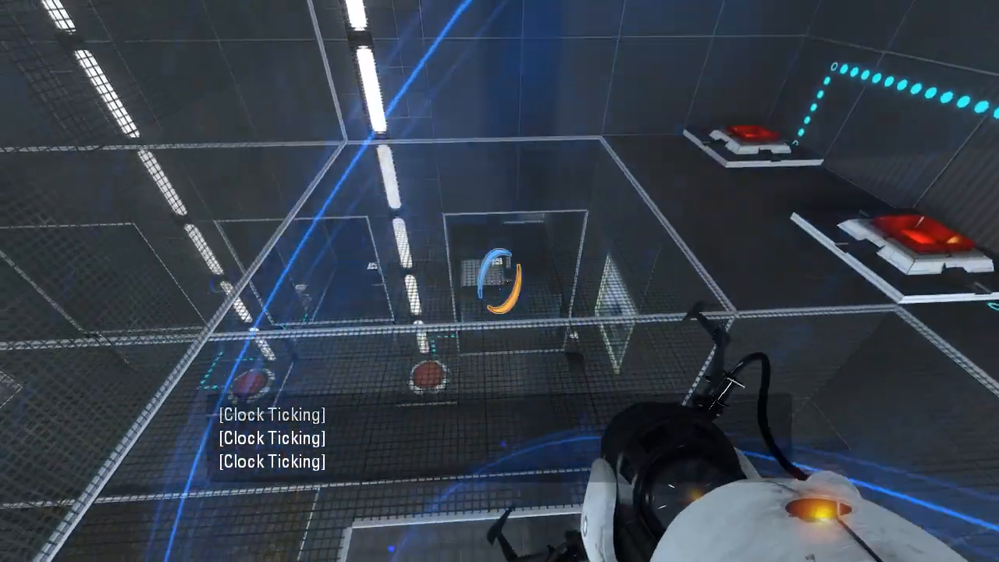
- Shoot a portal onto the white floor panel below while the timer runs
{"action": "left_click", "coordinate": [500, 281]}
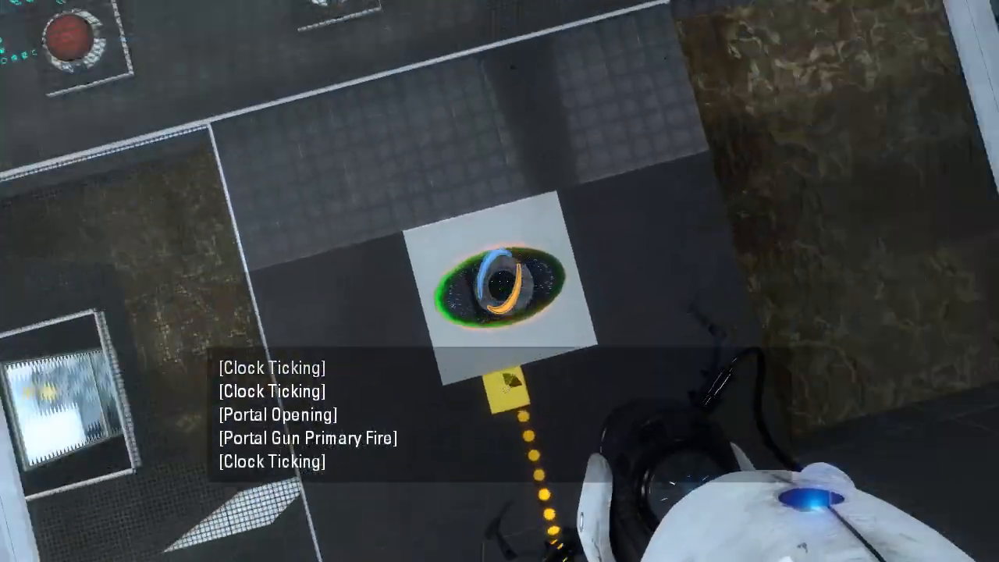